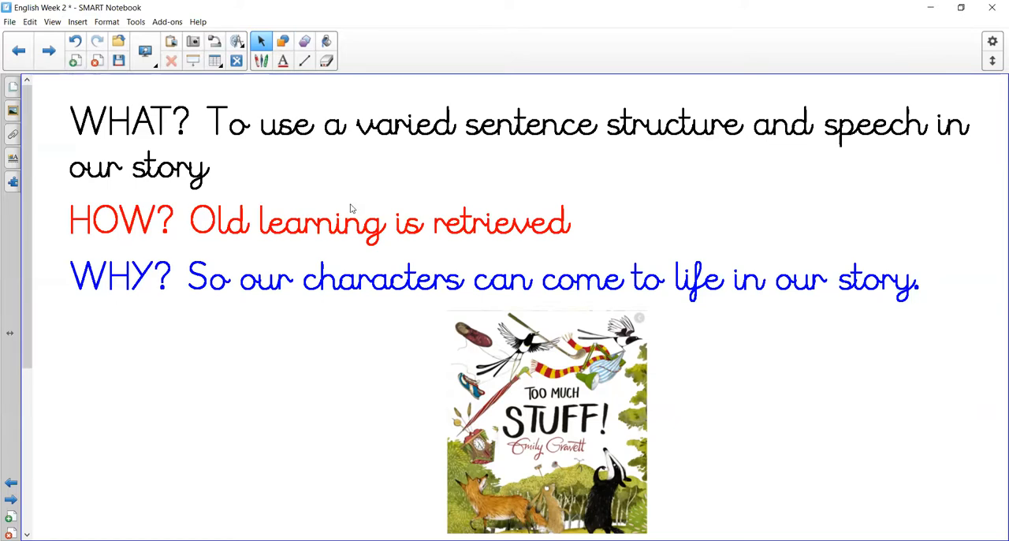
mouse_move(375, 271)
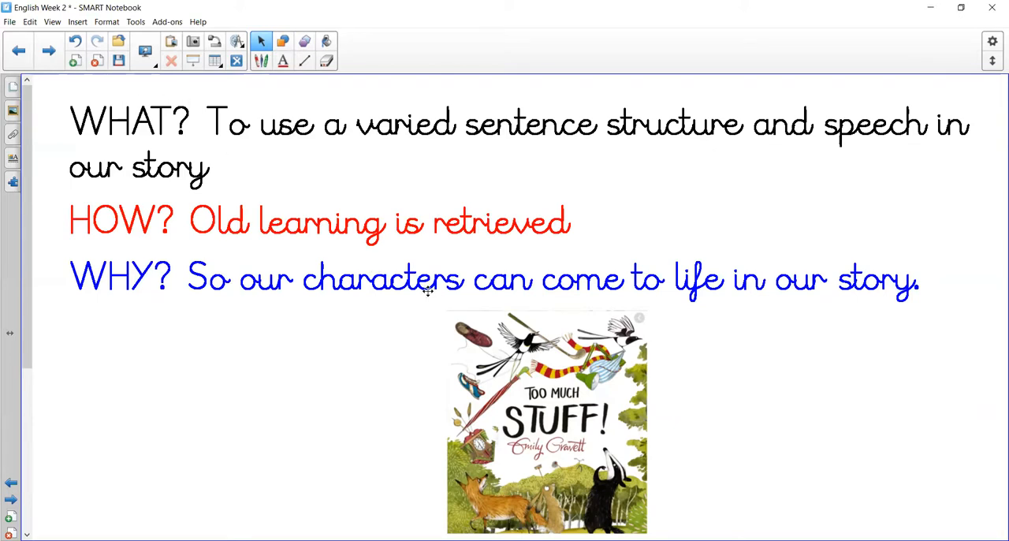
mouse_move(581, 418)
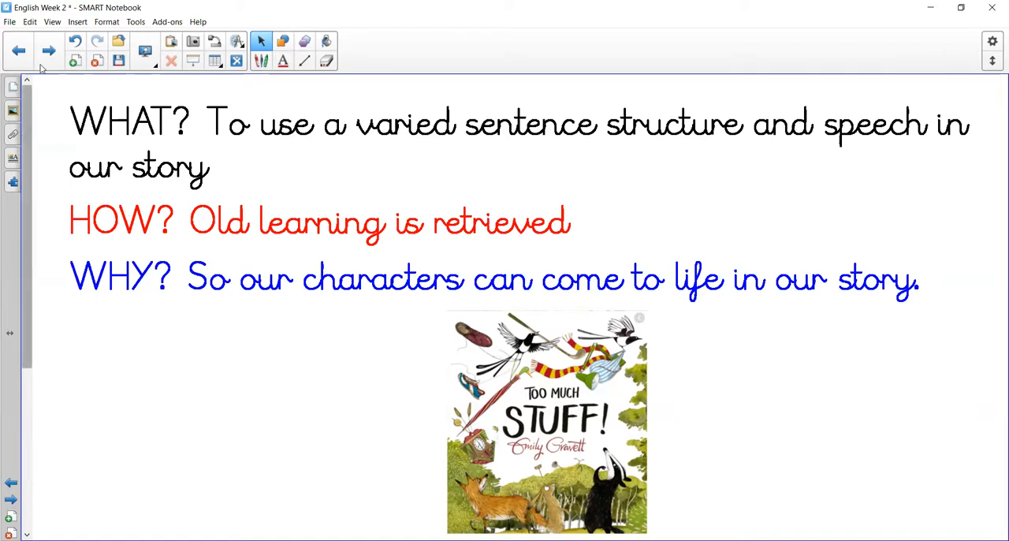
Advance to the challenge page pairing the environment story-book task with the 'innovate' definition.
click(48, 50)
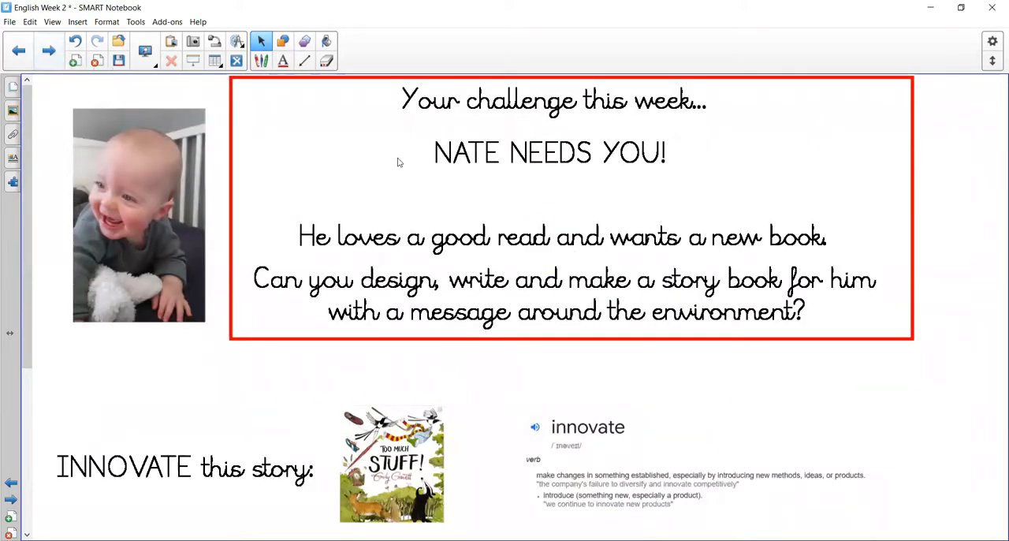
mouse_move(568, 167)
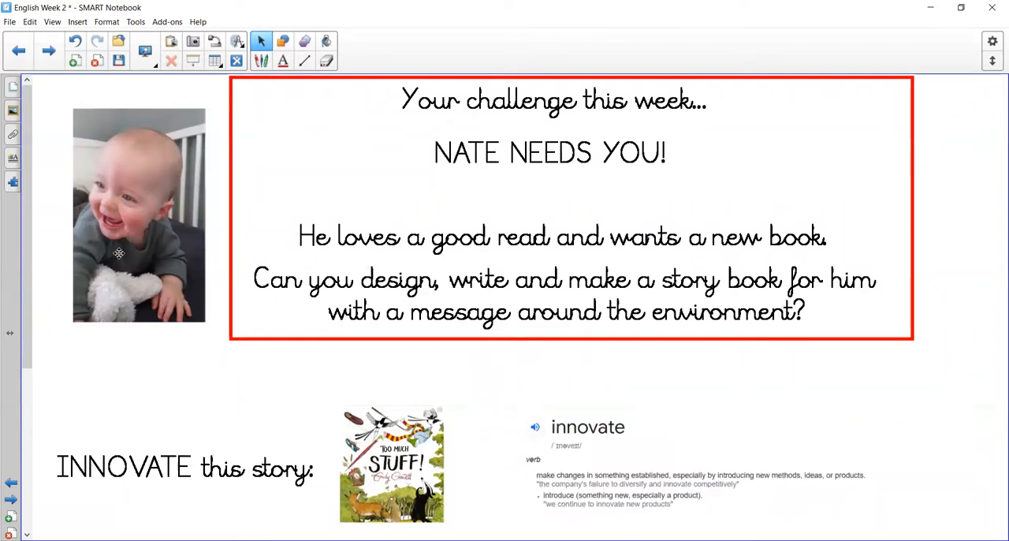
mouse_move(129, 235)
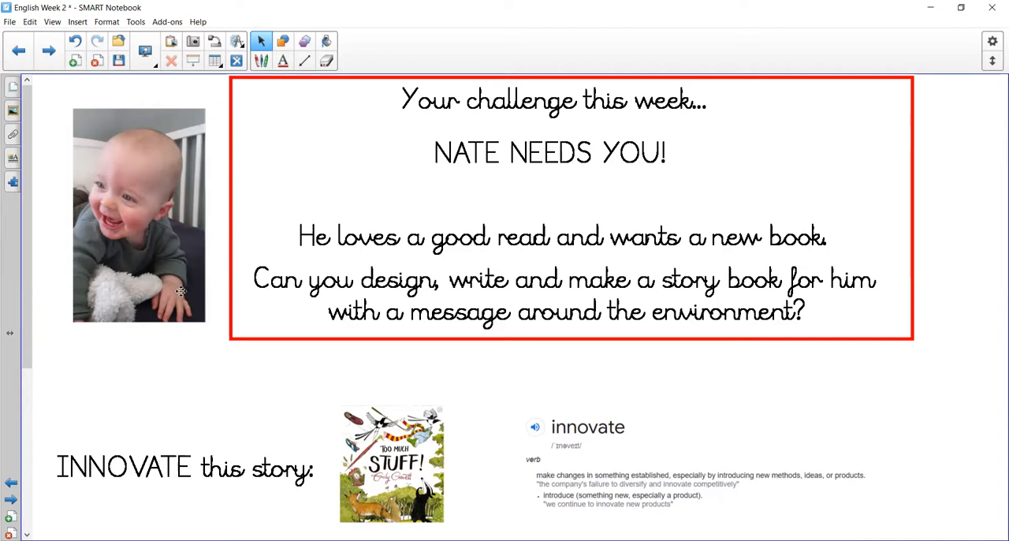
mouse_move(315, 443)
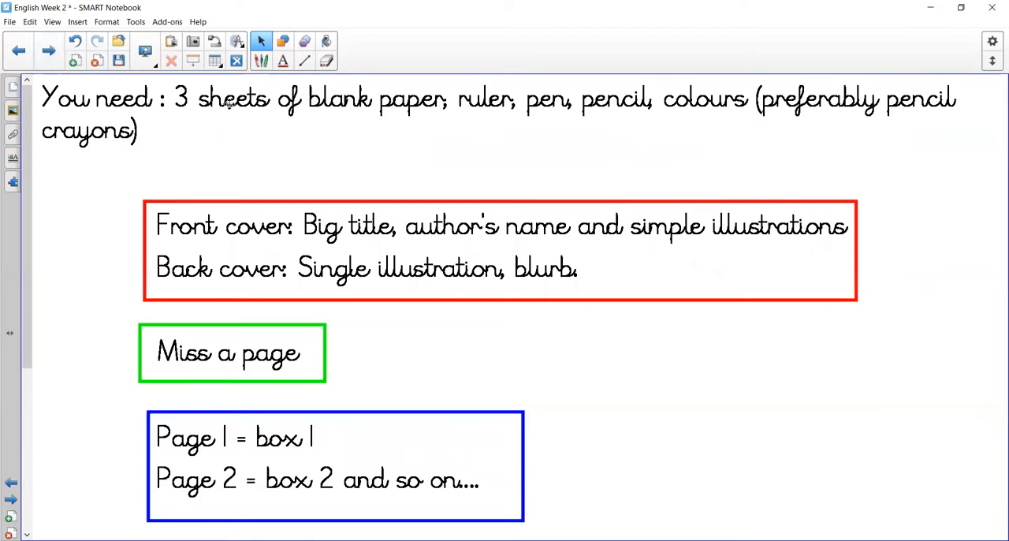
mouse_move(465, 128)
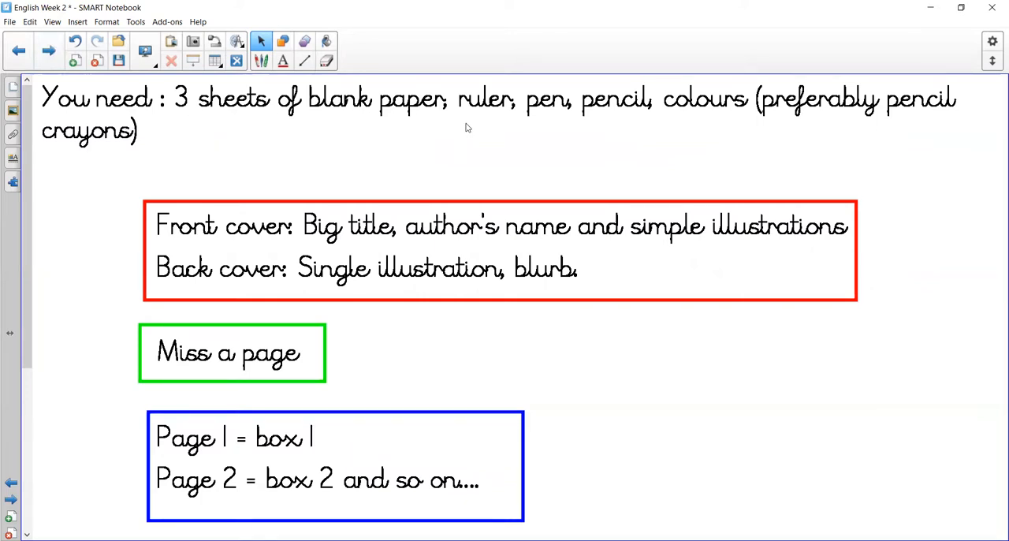
mouse_move(708, 132)
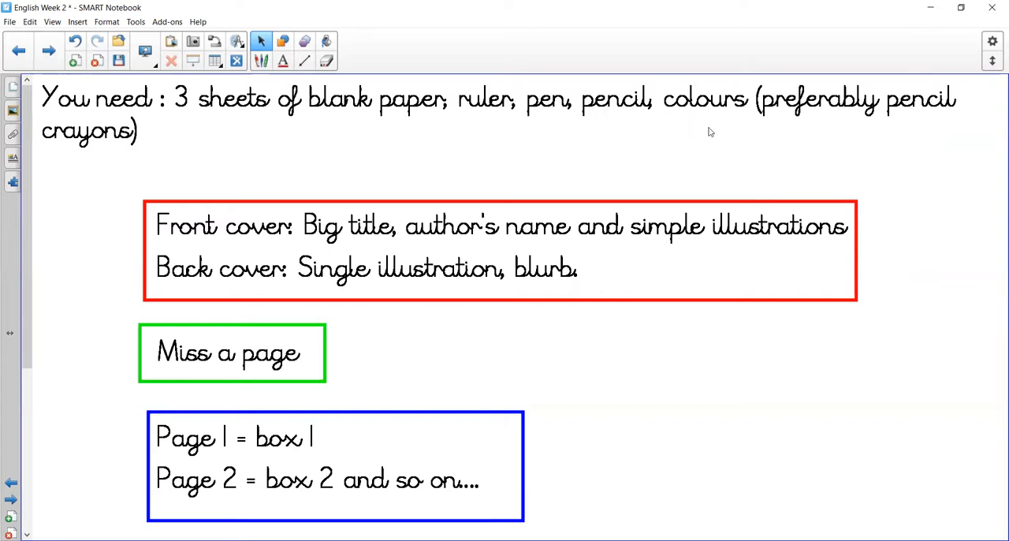
mouse_move(785, 113)
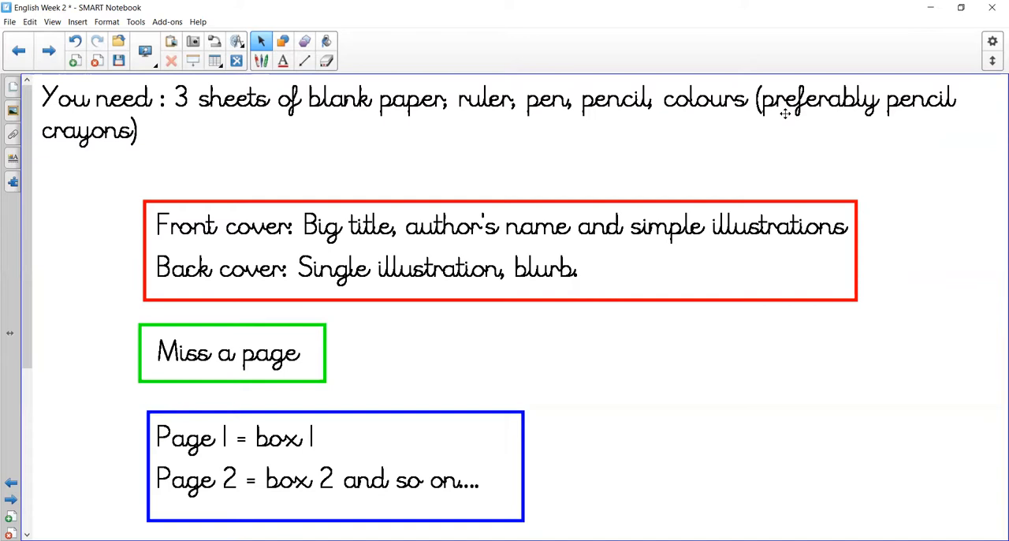
mouse_move(519, 328)
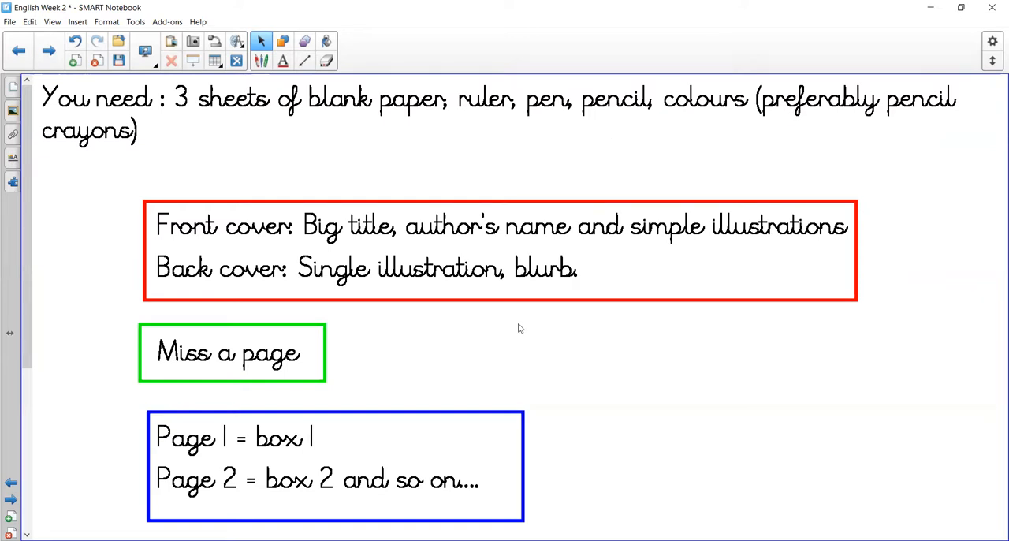
mouse_move(325, 216)
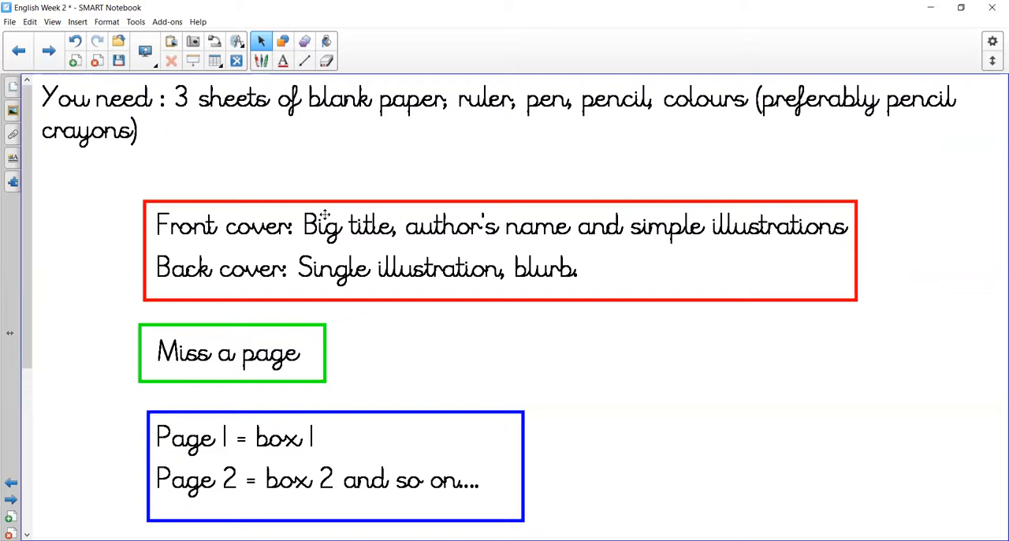
mouse_move(261, 286)
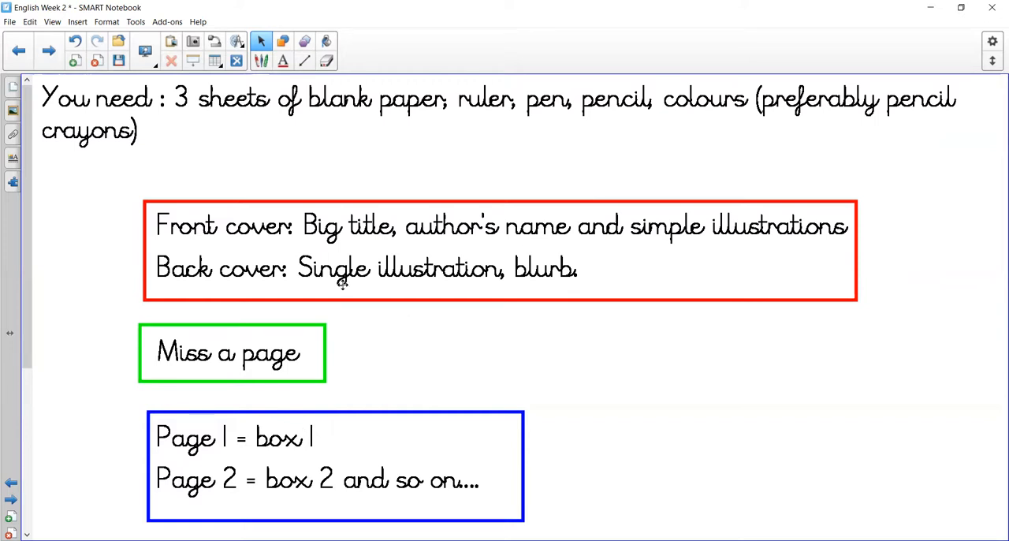
mouse_move(744, 89)
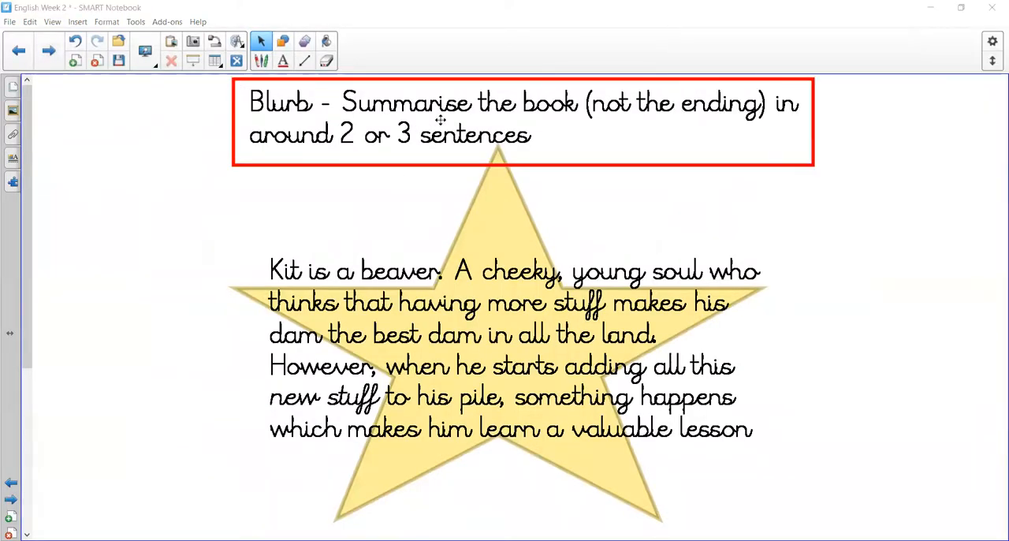
mouse_move(394, 164)
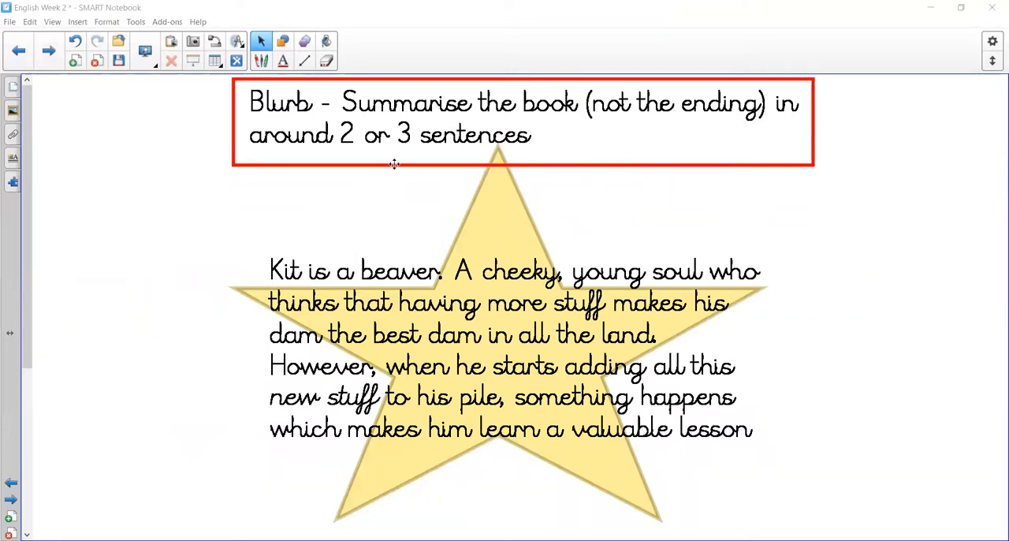
mouse_move(679, 101)
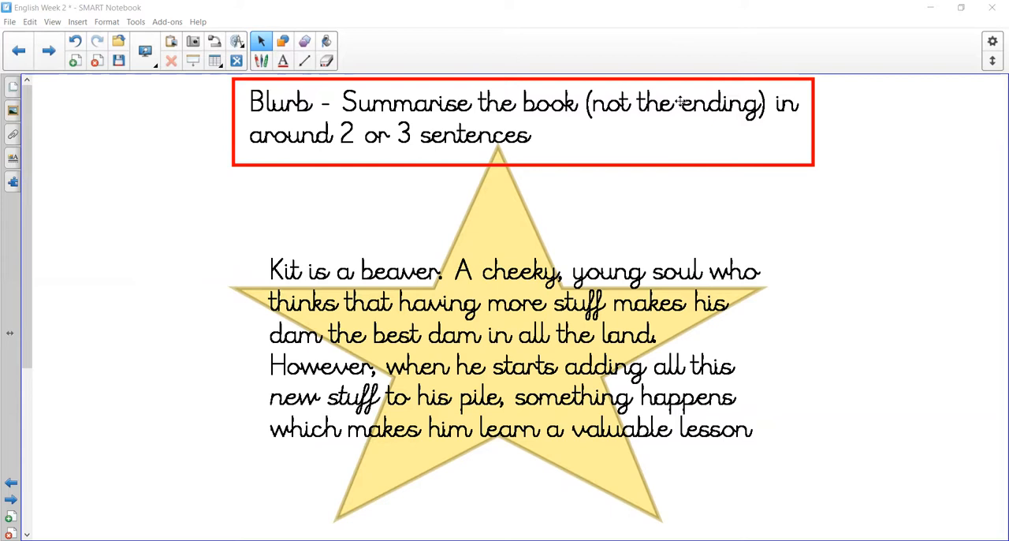
mouse_move(416, 291)
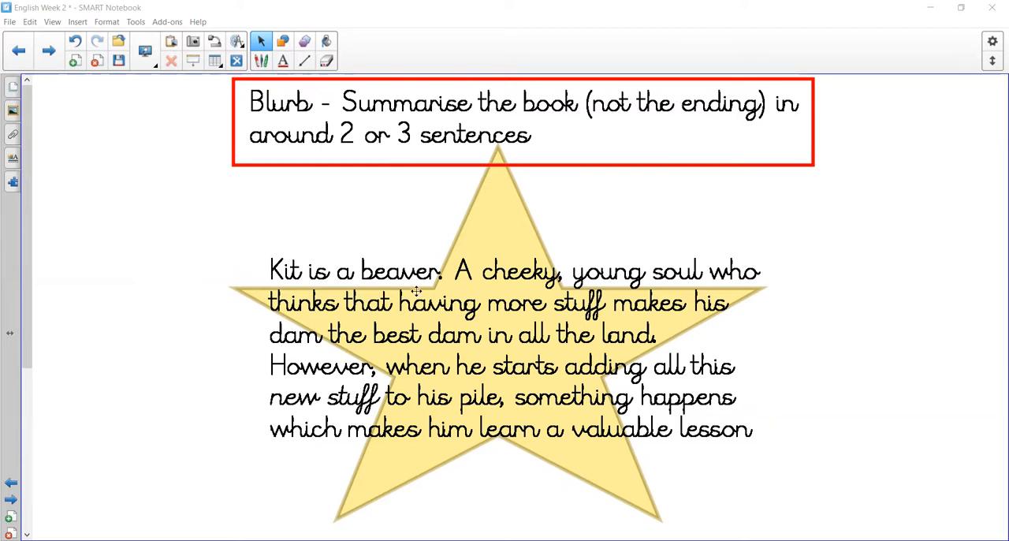
mouse_move(356, 297)
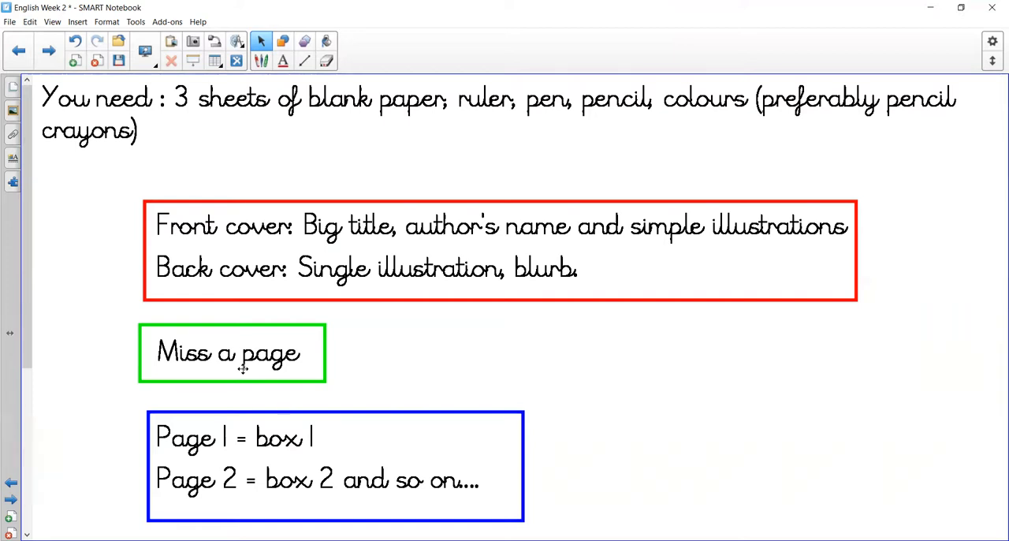
mouse_move(270, 448)
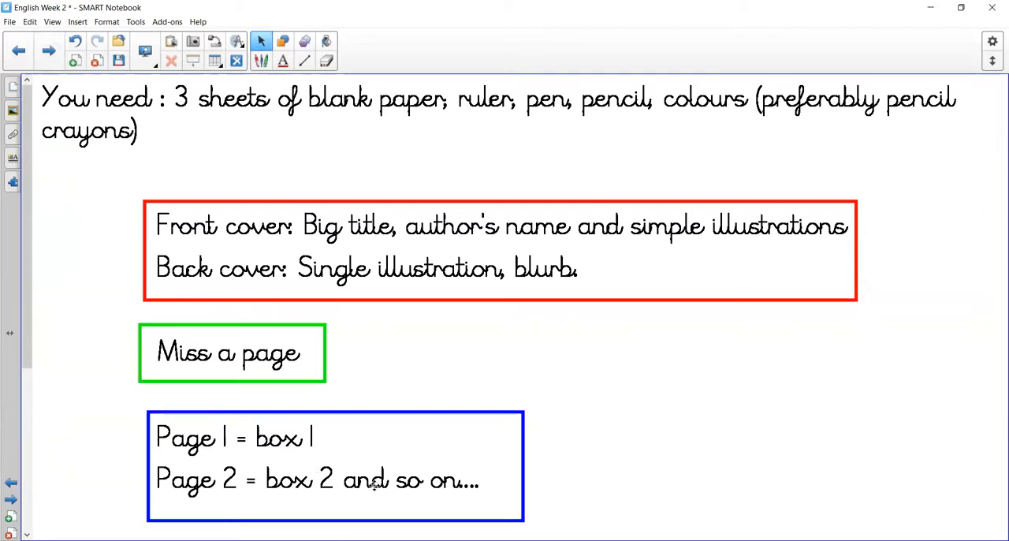
mouse_move(907, 157)
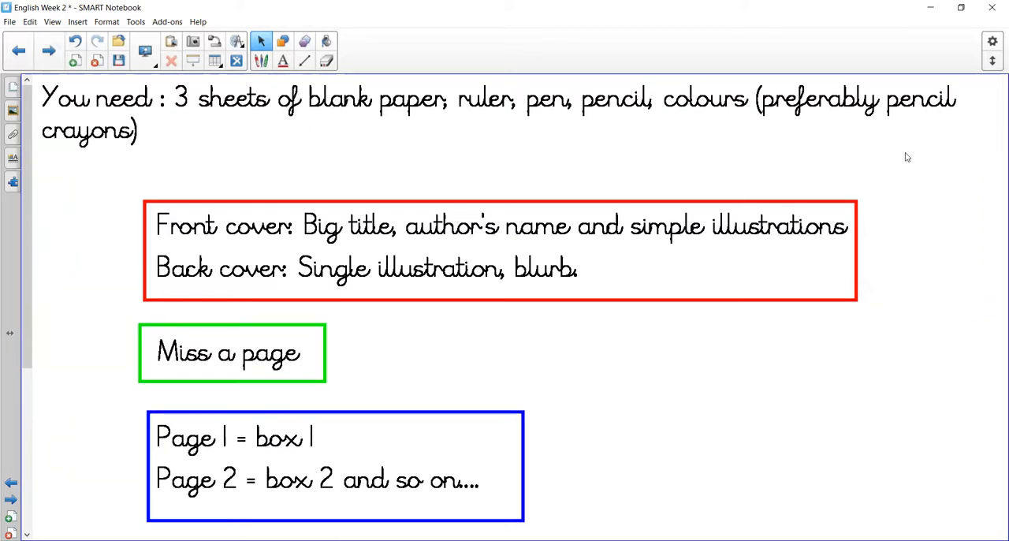